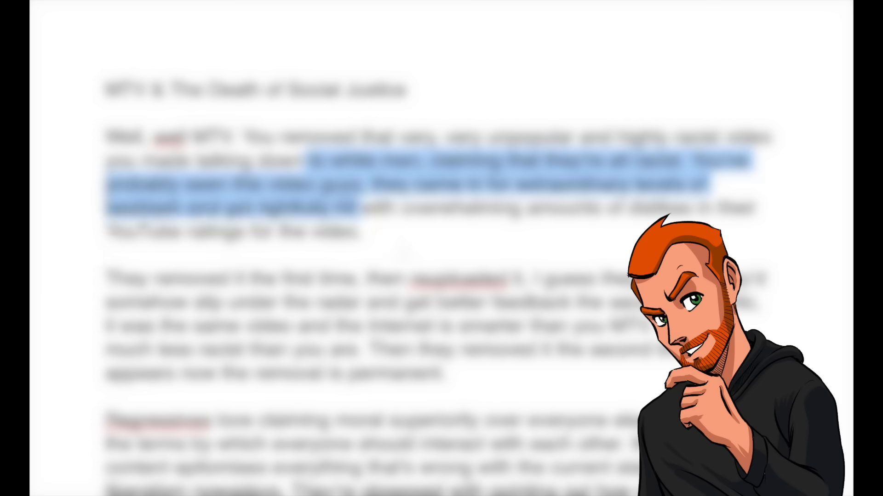
pyautogui.scroll(-3)
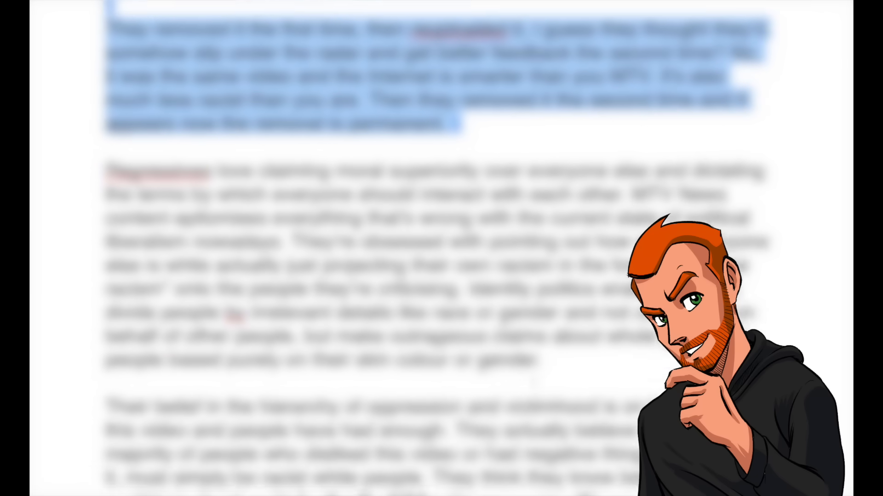
pyautogui.scroll(-3)
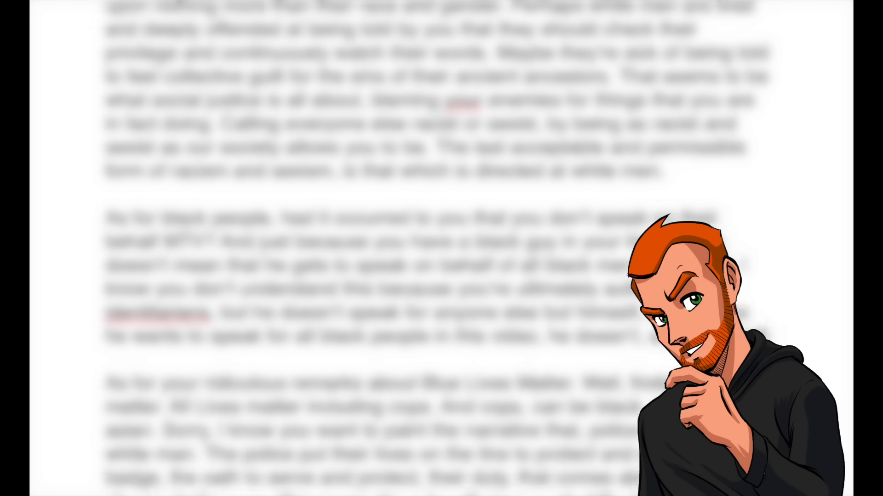
pyautogui.scroll(-3)
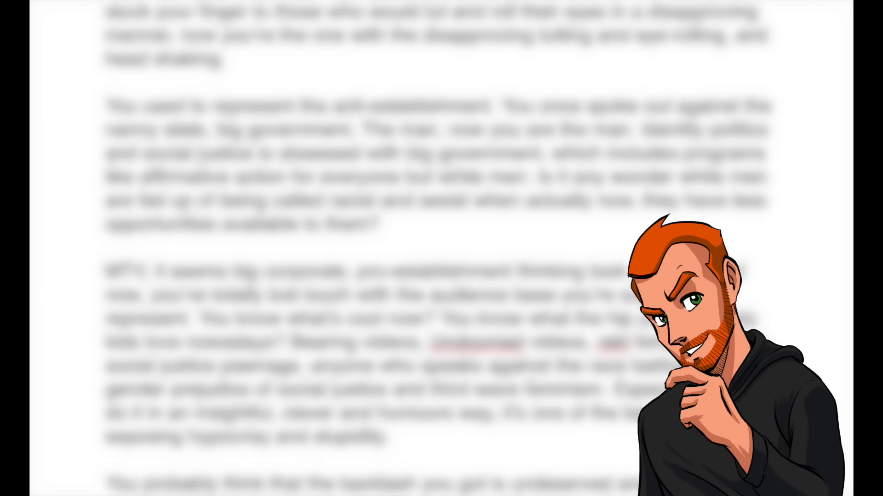
pyautogui.scroll(-3)
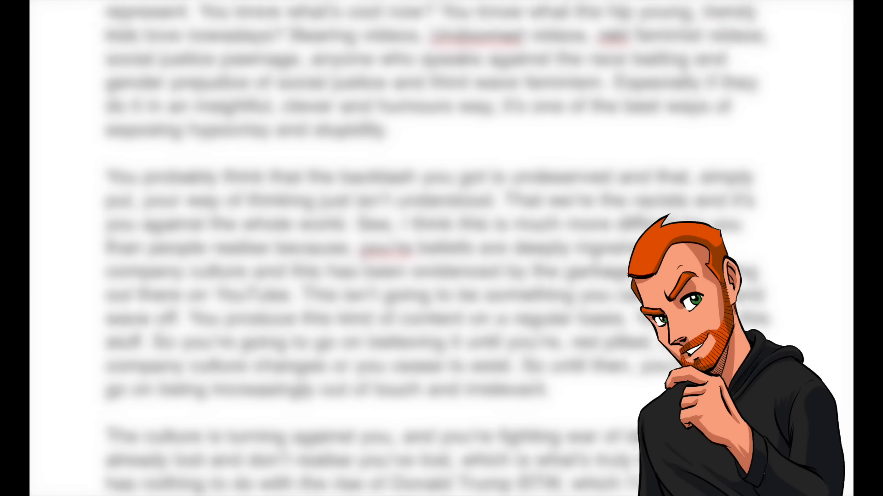
pyautogui.scroll(-3)
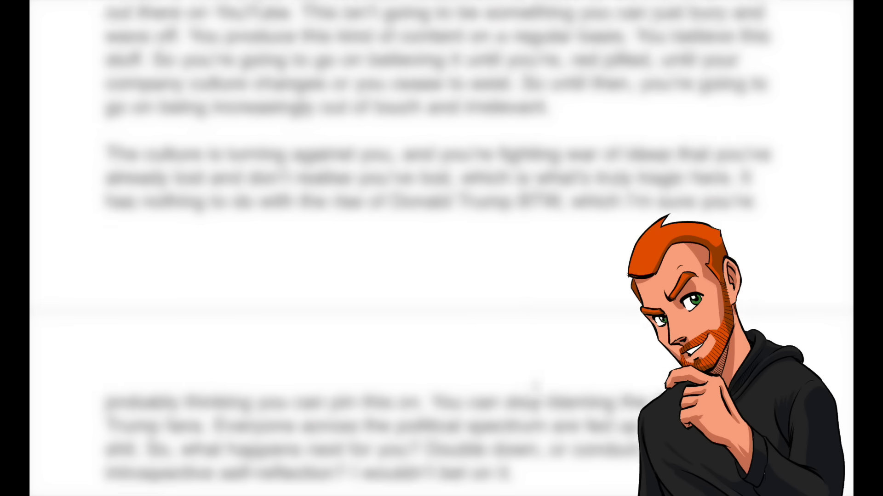
pyautogui.scroll(-3)
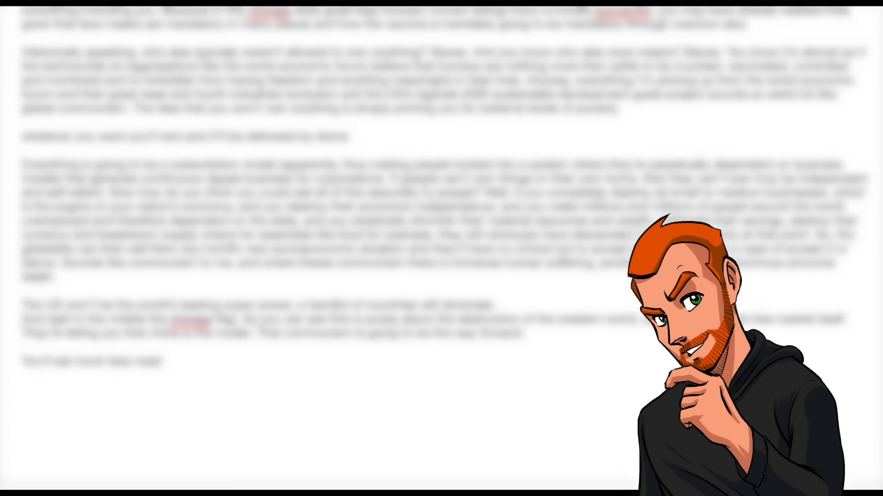
pyautogui.scroll(-3)
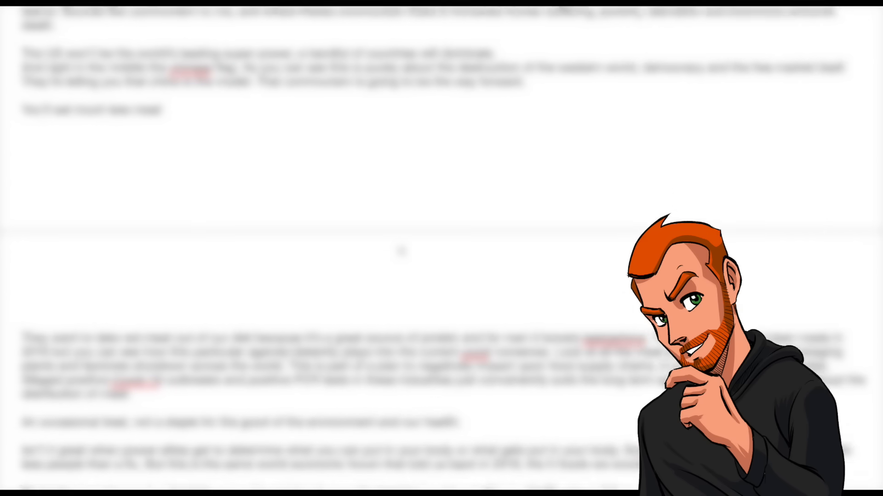
pyautogui.scroll(-3)
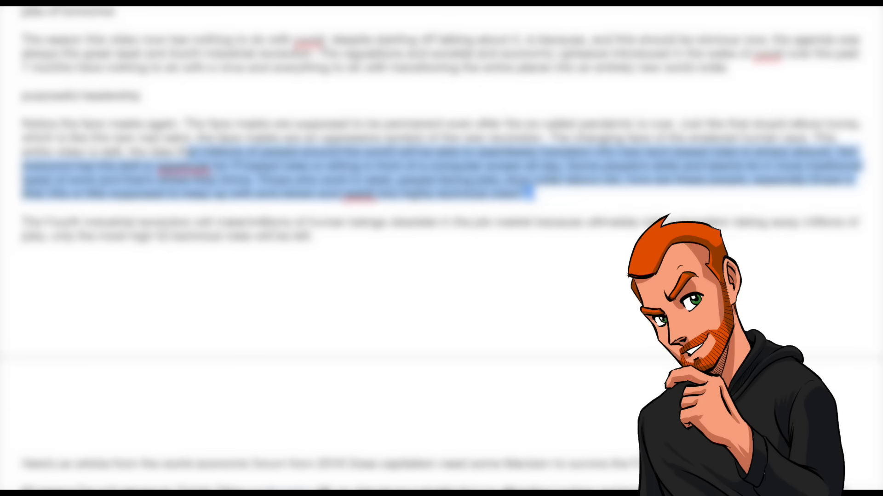
pyautogui.scroll(-3)
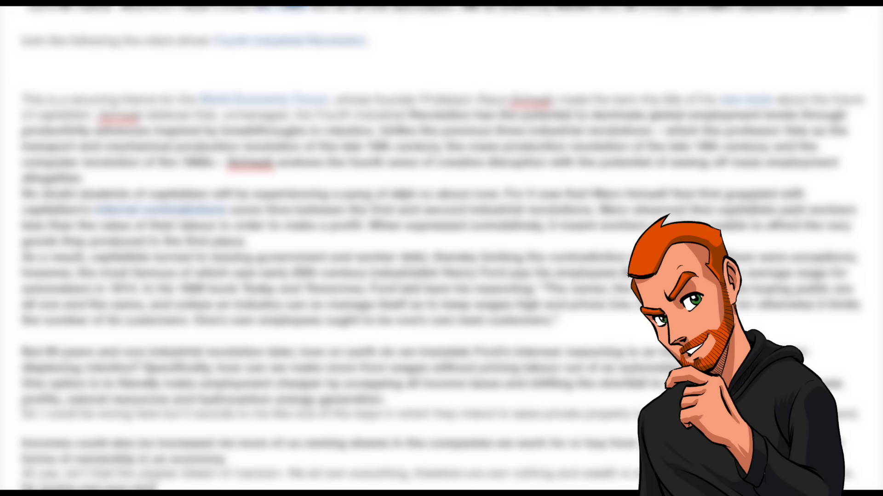
pyautogui.scroll(-3)
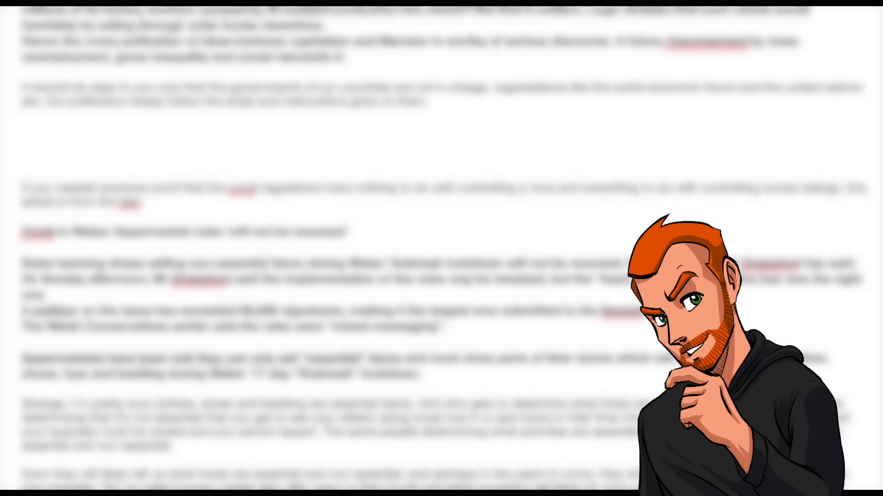
pyautogui.scroll(-3)
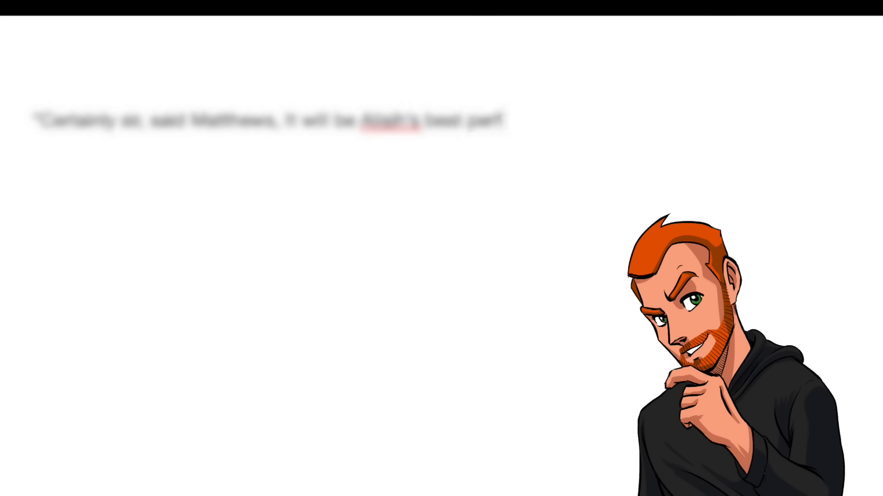